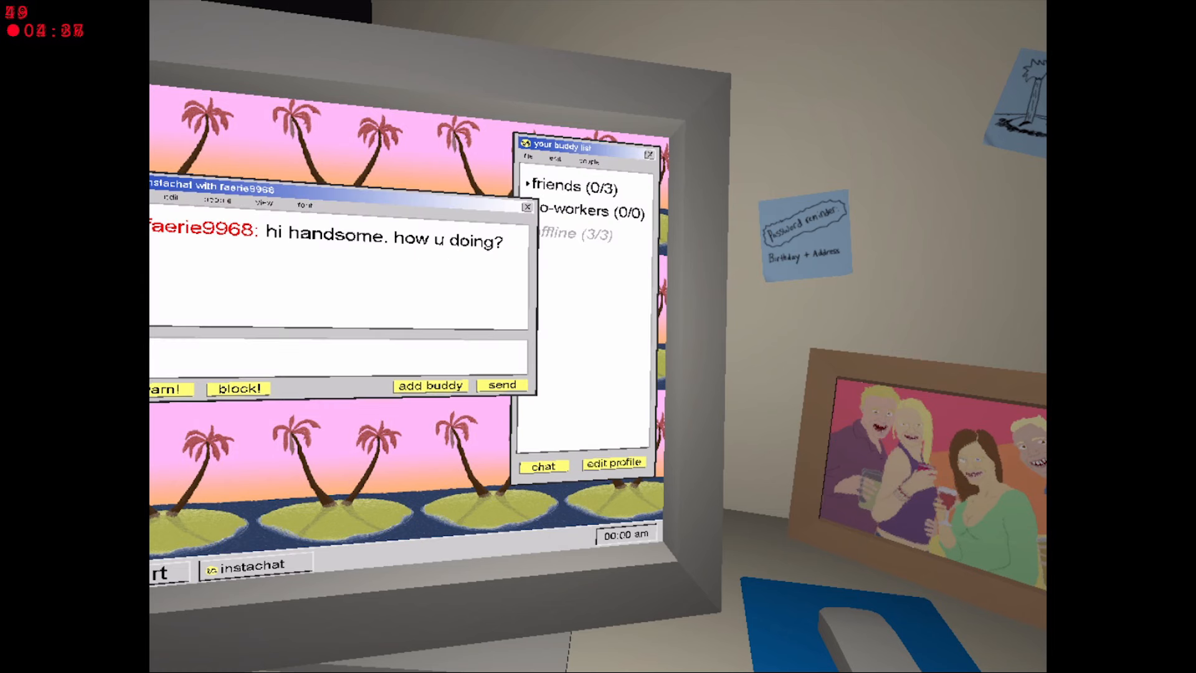
pyautogui.click(501, 385)
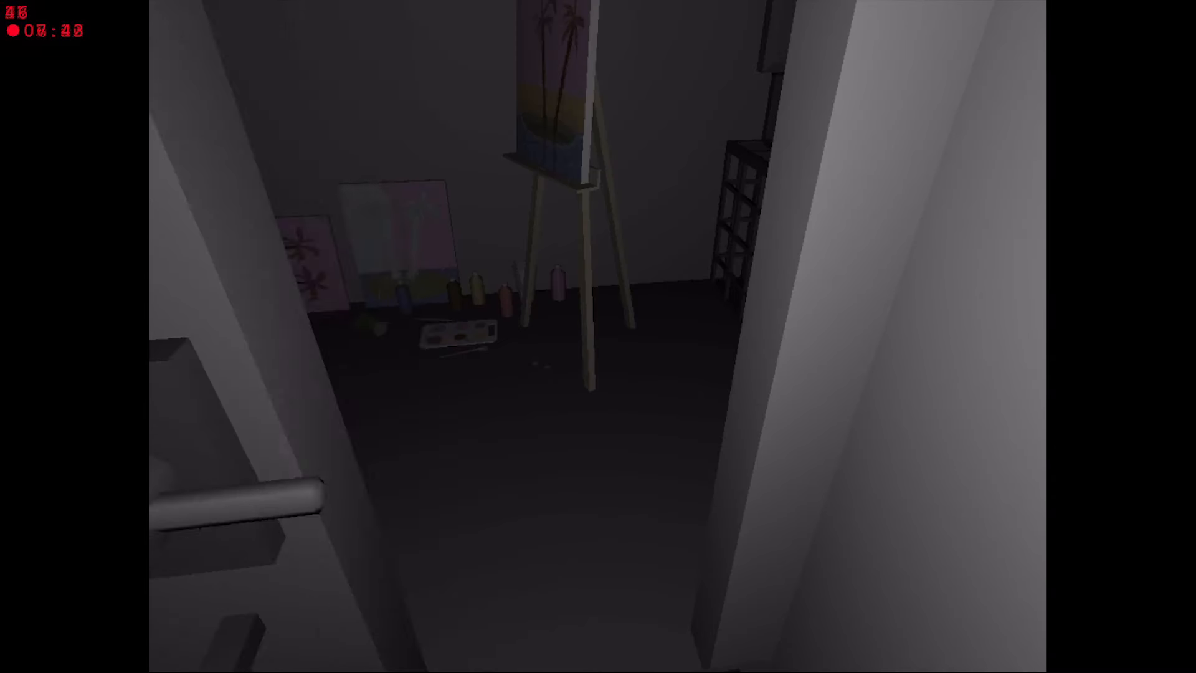
pyautogui.moveTo(598, 337)
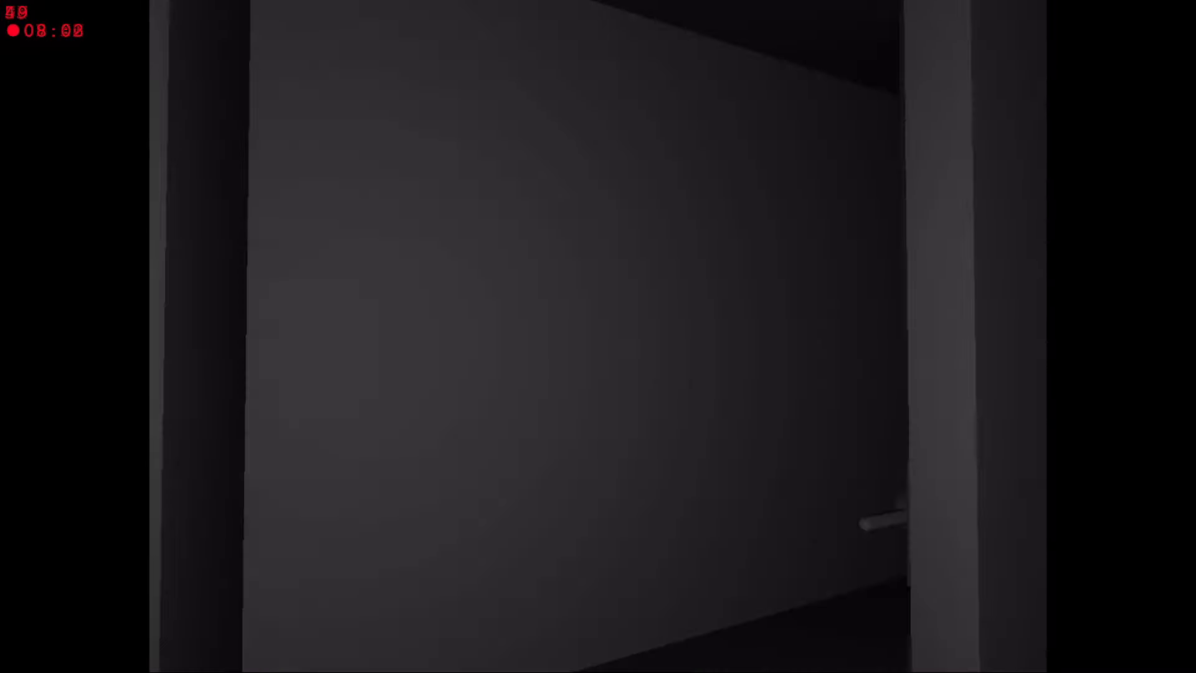
pyautogui.moveTo(598, 336)
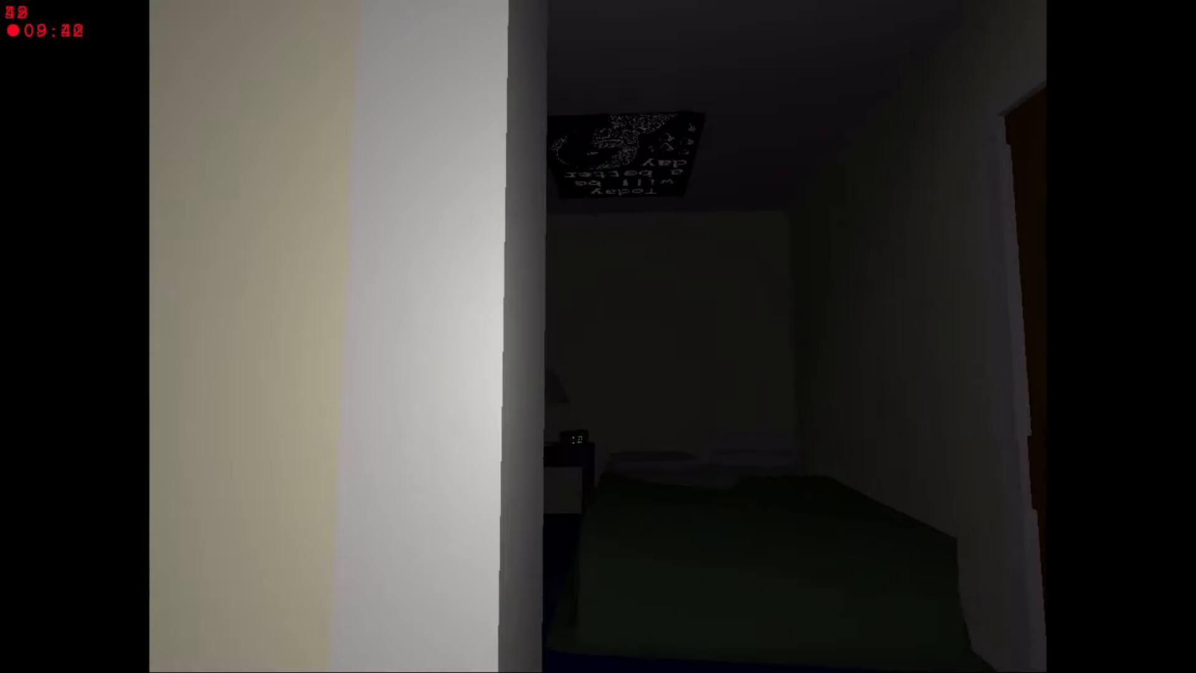
pyautogui.moveTo(598, 336)
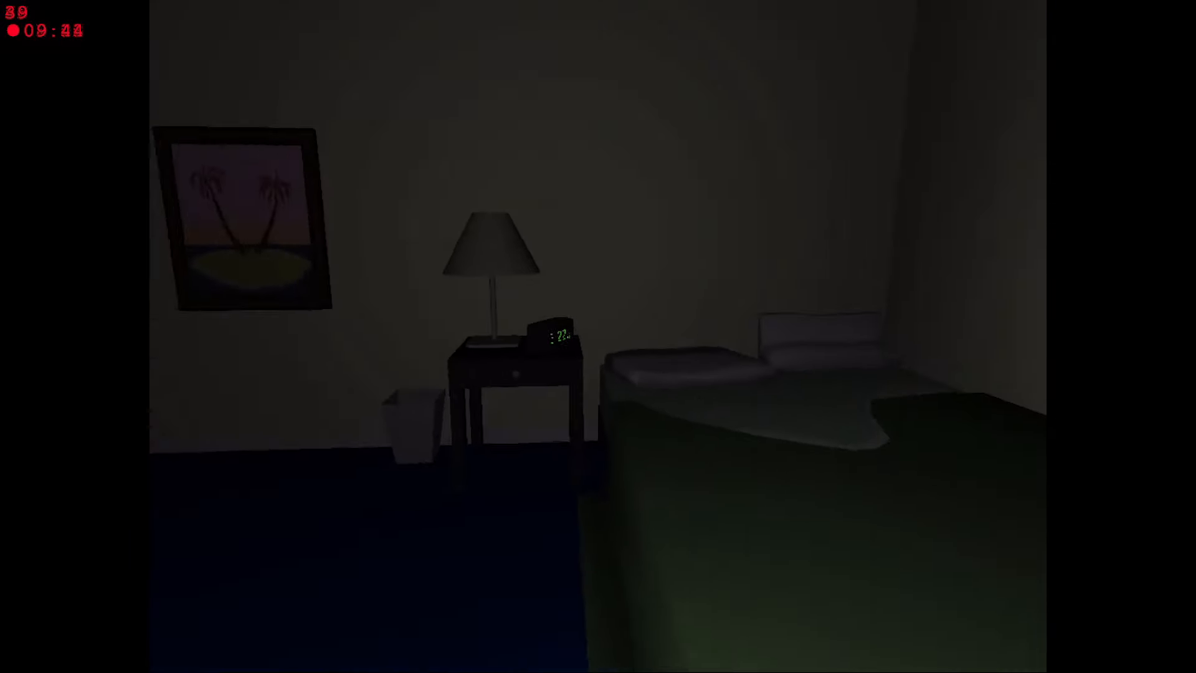